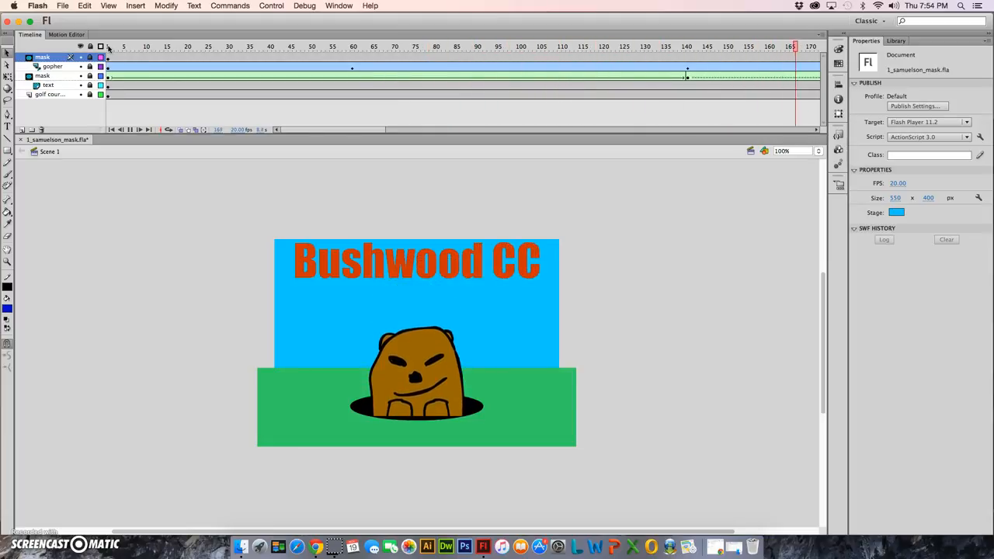
Review the gopher's keyframe at frame 60, then move to frame 140 on the gopher layer
left_click(211, 46)
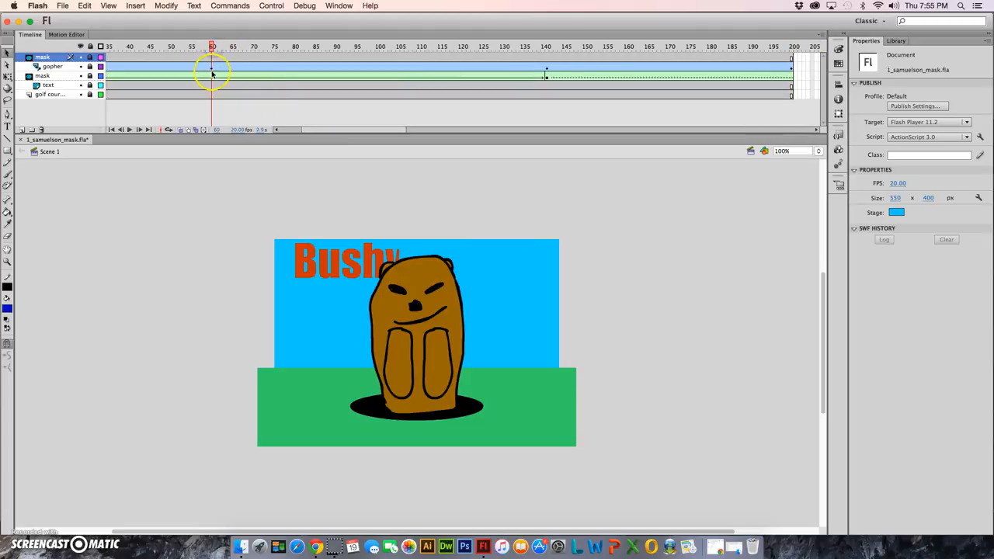
left_click(52, 66)
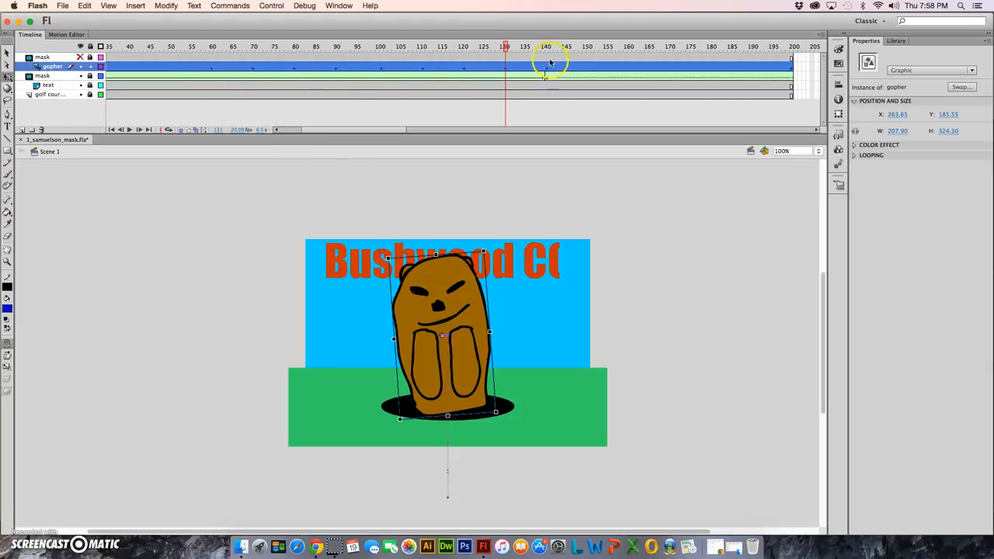
left_click(546, 47)
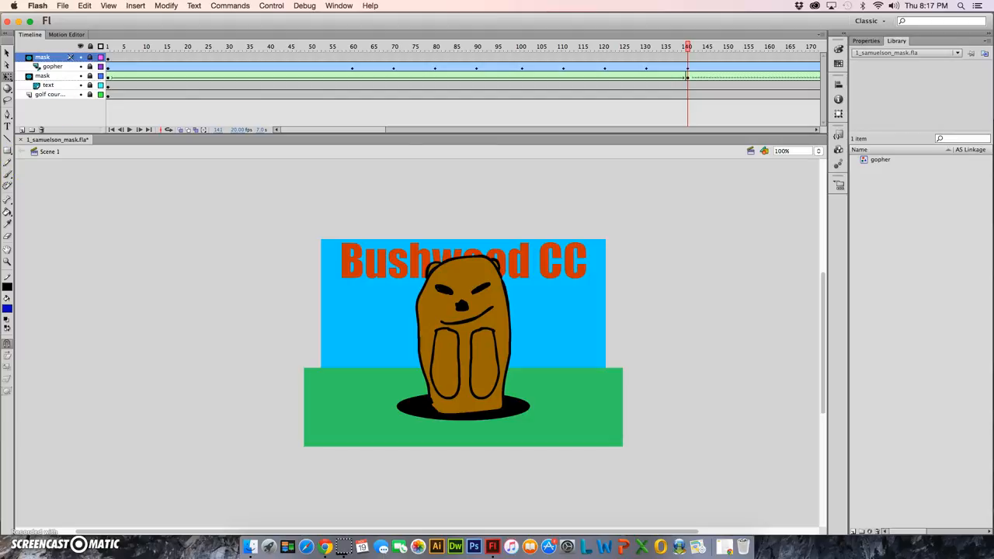
Import I'm_Alright_20_sec.mp3 into the library from the File menu
left_click(62, 5)
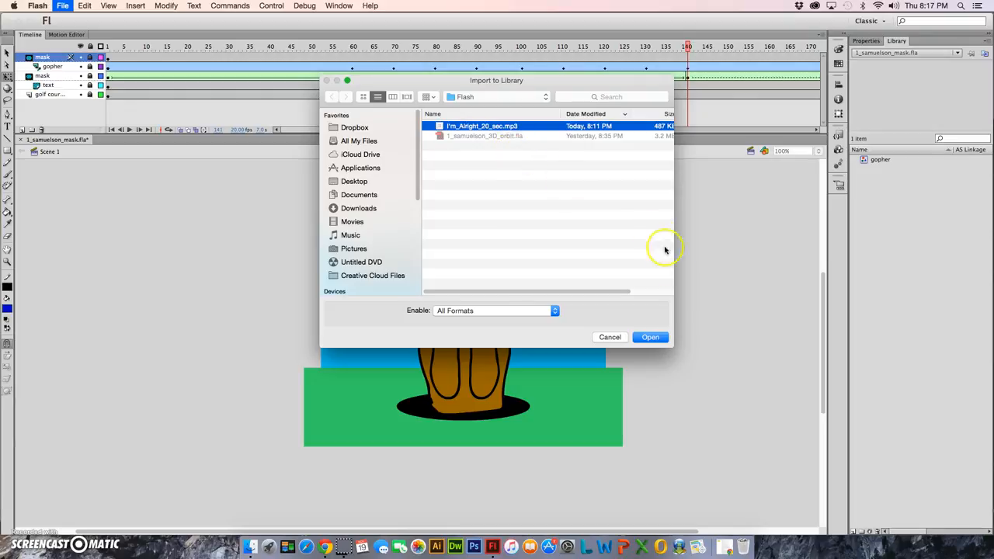
left_click(650, 336)
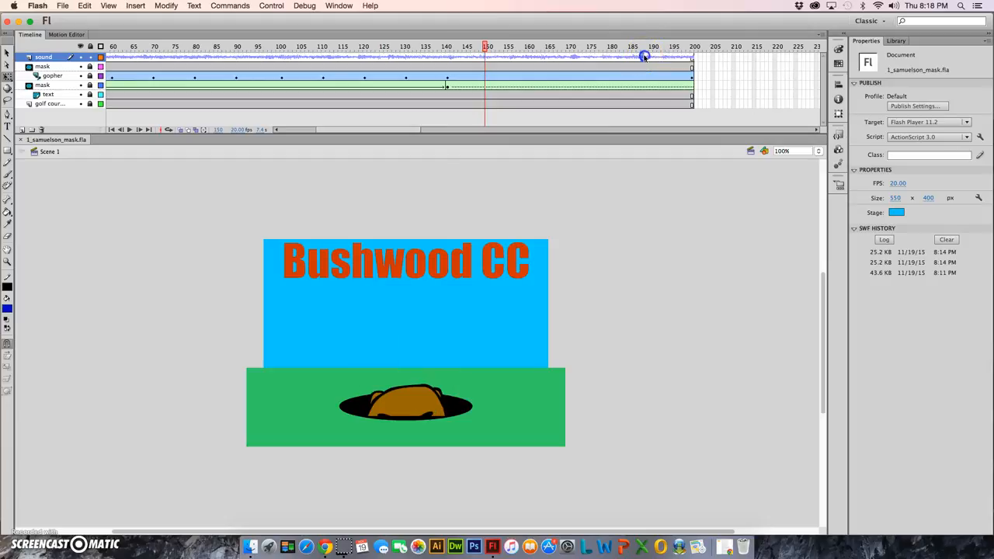
Select the sound layer to show the song's sound effect settings
left_click(923, 150)
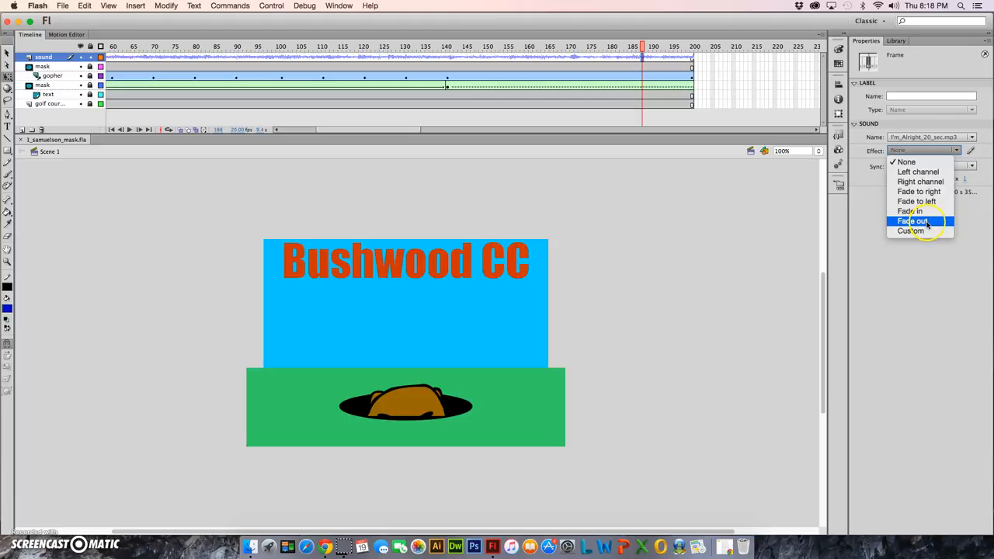